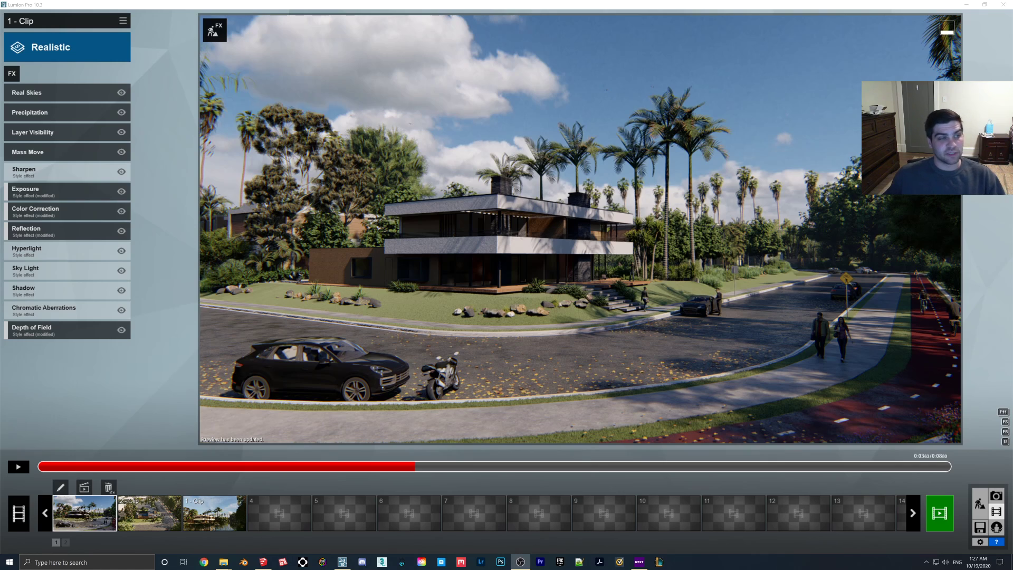
{"action": "mouse_move", "coordinate": [172, 304]}
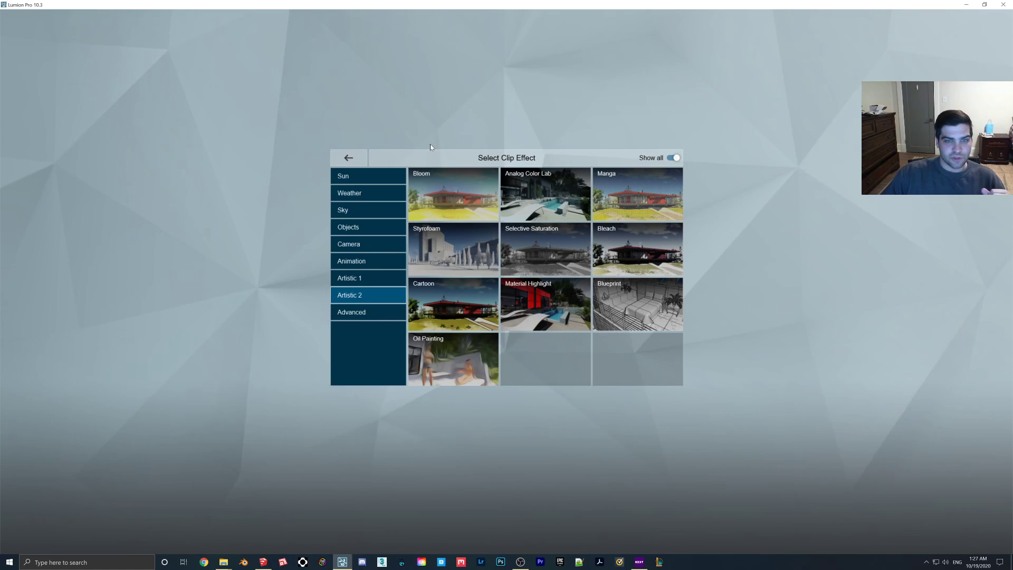
{"action": "left_click", "coordinate": [347, 157]}
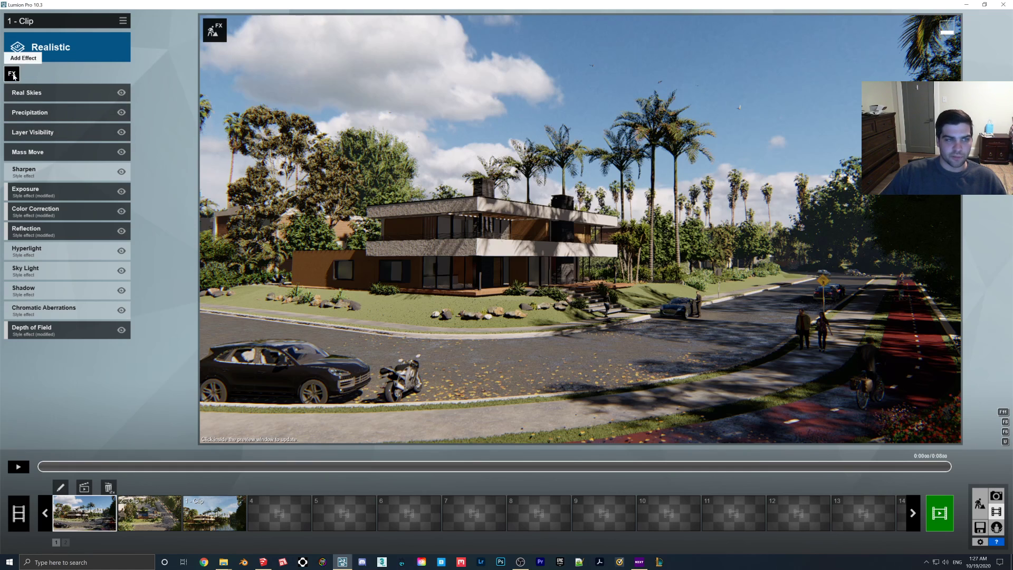
{"action": "left_click", "coordinate": [12, 74]}
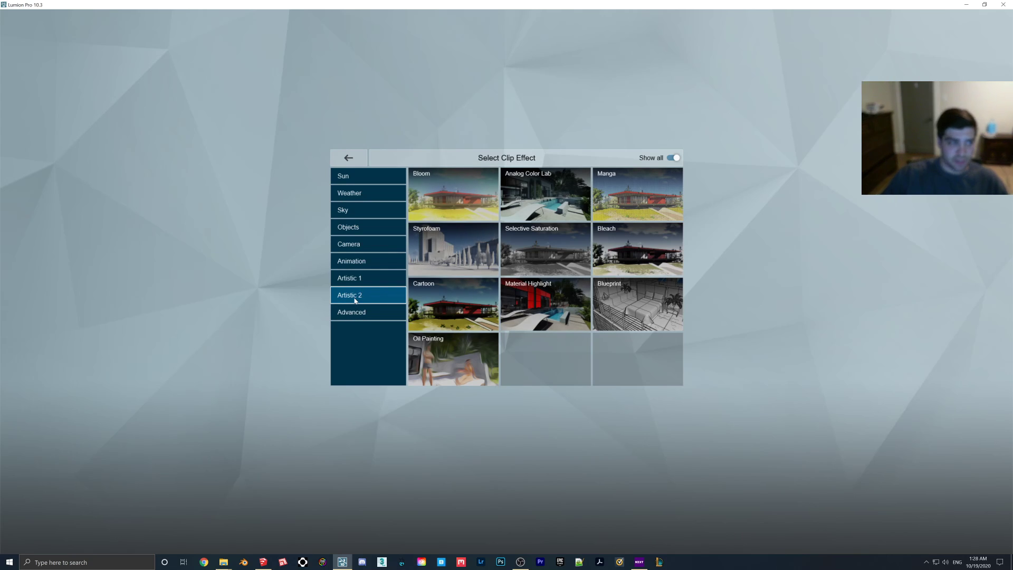
Add the Blueprint effect and sweep its Phase between the white sketch and the realistic render.
{"action": "left_click", "coordinate": [636, 304]}
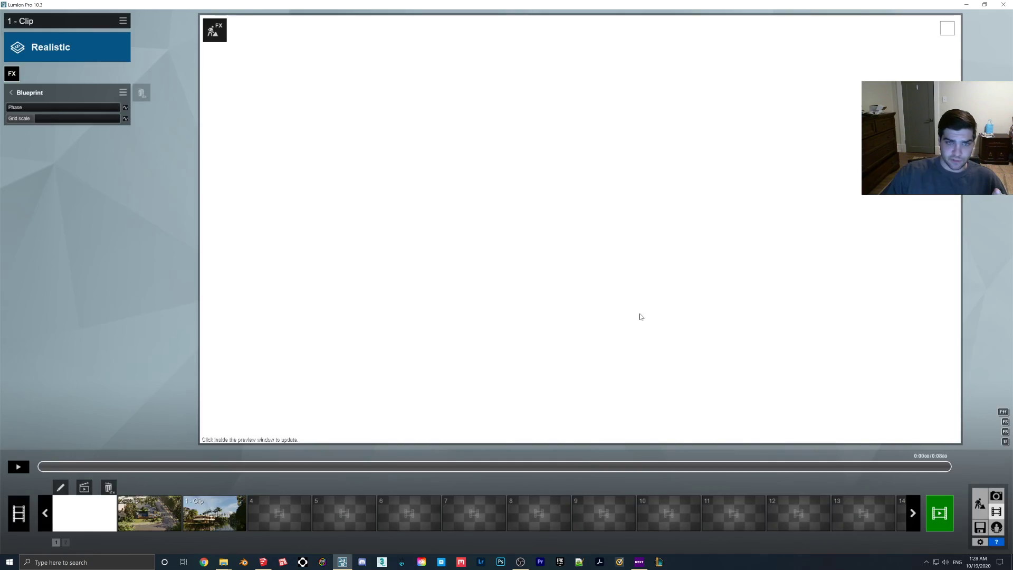
{"action": "mouse_move", "coordinate": [282, 200]}
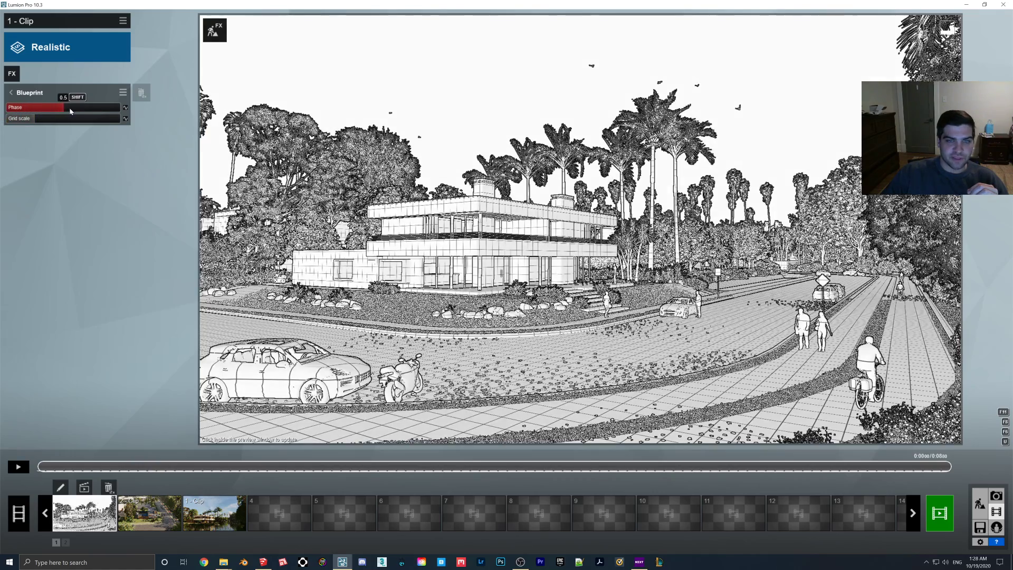
{"action": "left_click_drag", "start_coordinate": [69, 107], "coordinate": [106, 108]}
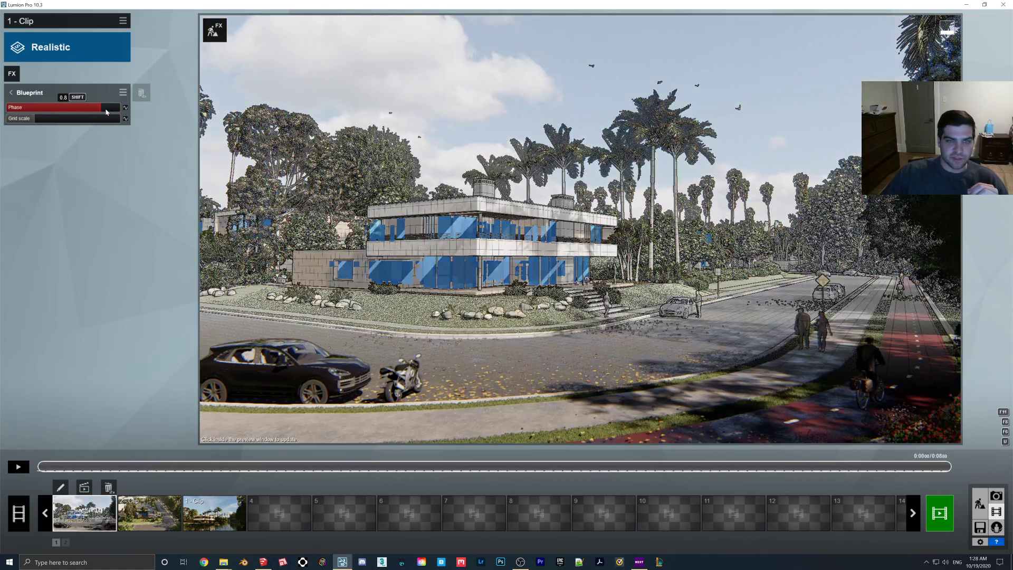
{"action": "left_click_drag", "start_coordinate": [106, 107], "coordinate": [30, 108]}
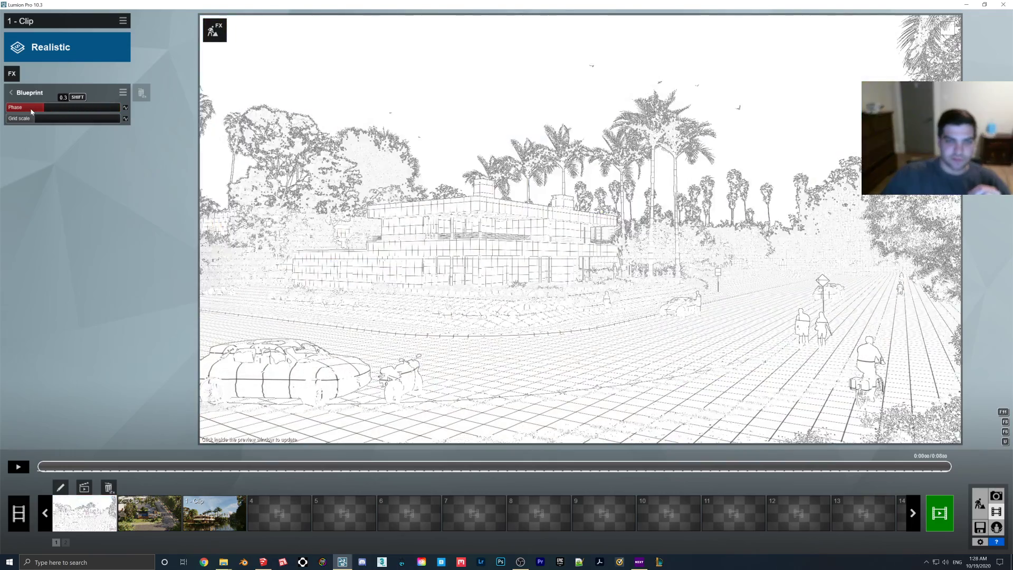
{"action": "left_click_drag", "start_coordinate": [31, 107], "coordinate": [85, 106]}
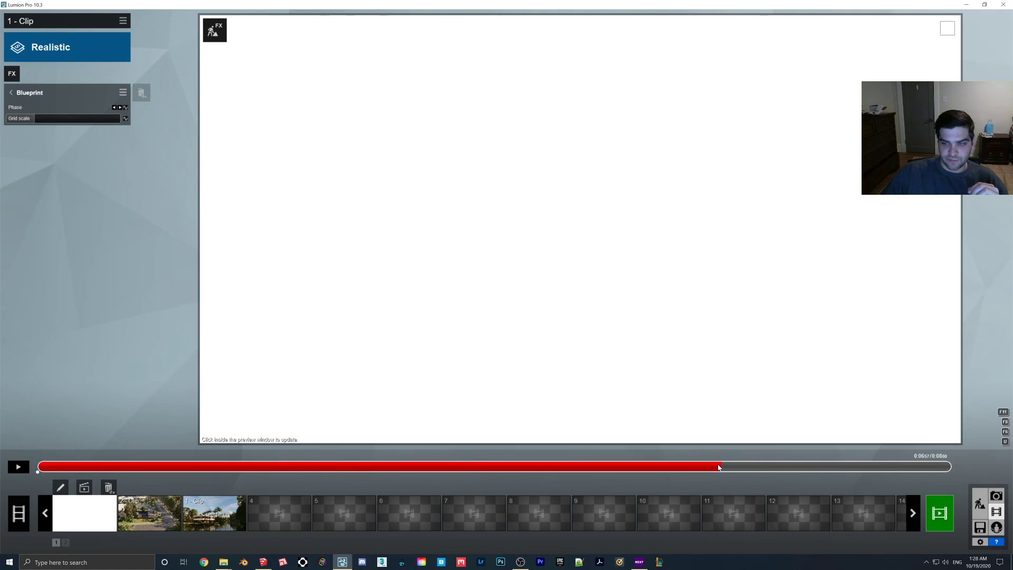
Move the timeline to a point partway through the clip for the Phase keyframe.
{"action": "left_click_drag", "start_coordinate": [718, 468], "coordinate": [687, 467]}
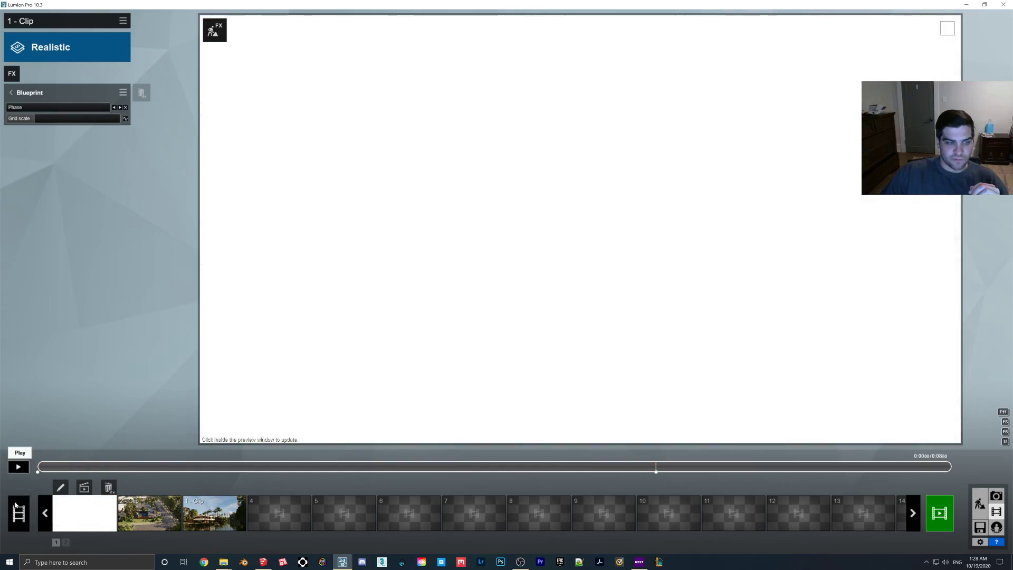
Play and pause the preview repeatedly to watch the sketch-to-render Blueprint transition.
{"action": "left_click", "coordinate": [18, 466]}
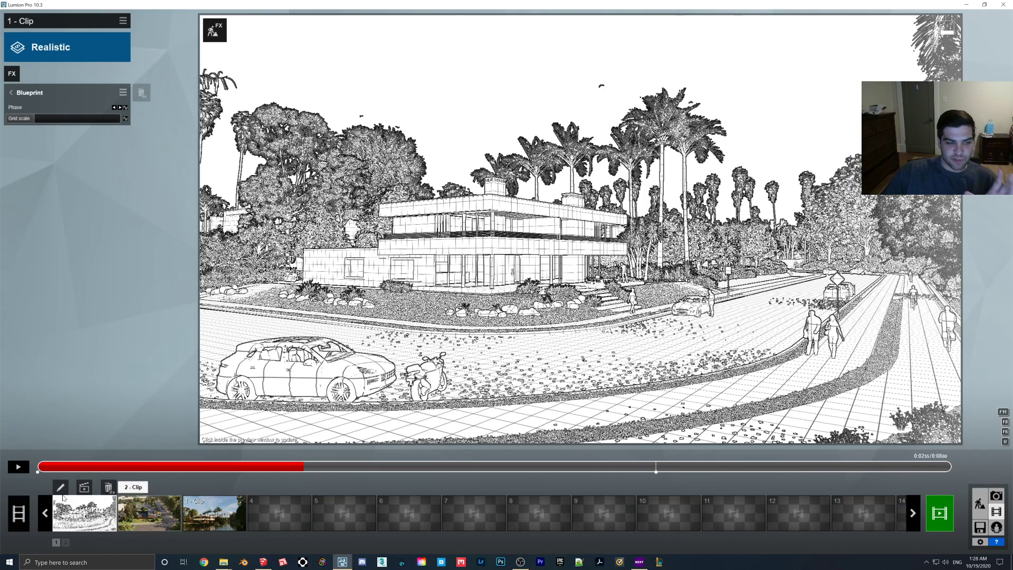
{"action": "left_click", "coordinate": [18, 465]}
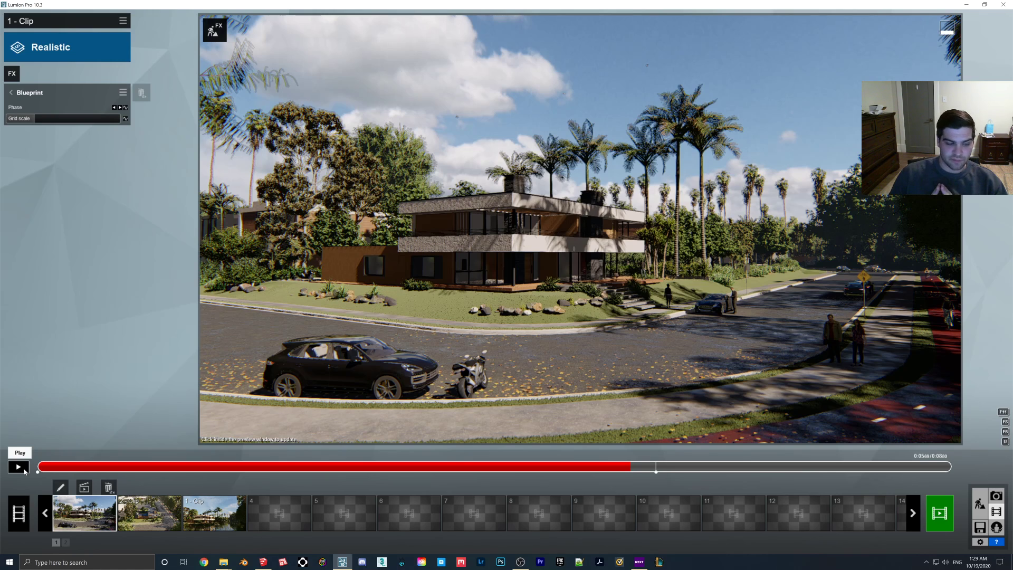
{"action": "left_click", "coordinate": [18, 467]}
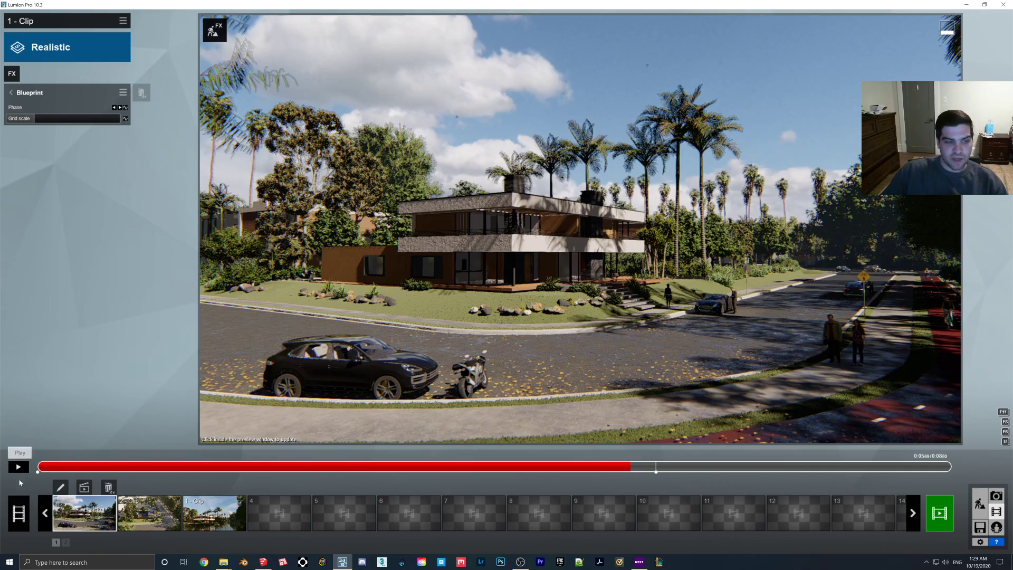
{"action": "left_click", "coordinate": [18, 466]}
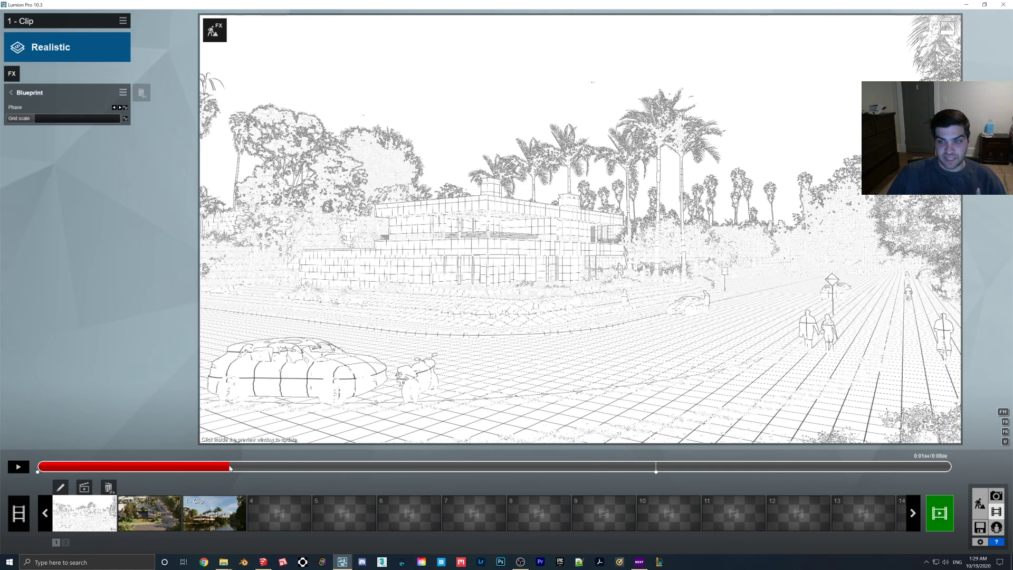
{"action": "left_click", "coordinate": [17, 467]}
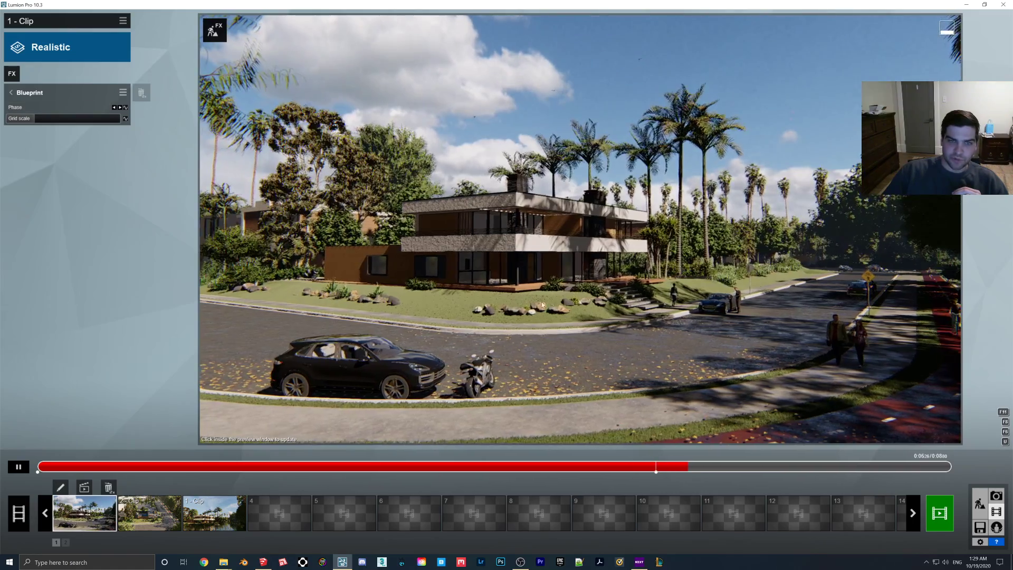
{"action": "left_click", "coordinate": [18, 466]}
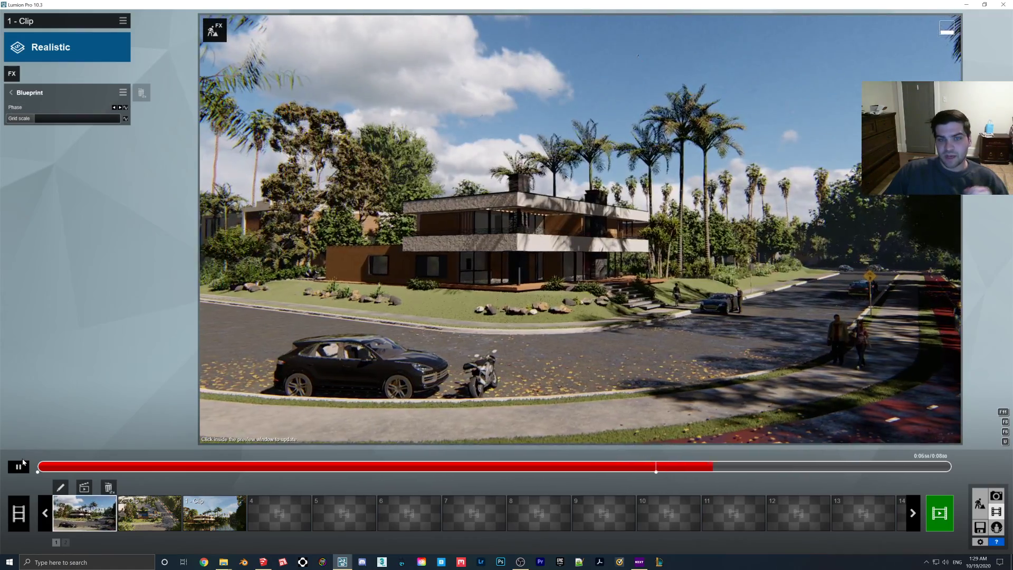
{"action": "left_click", "coordinate": [18, 466]}
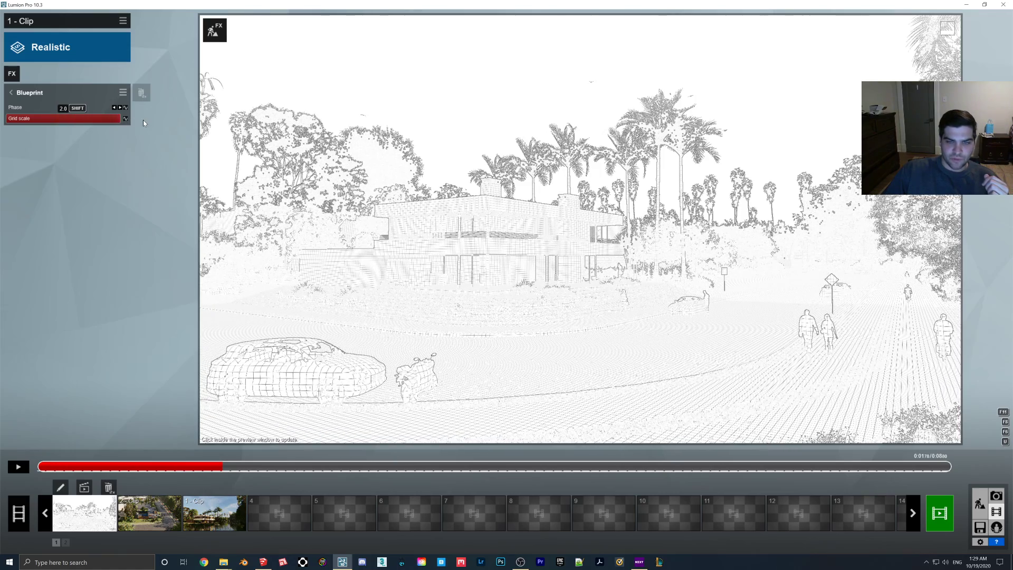
Preview the clip with the denser grid and pause on the blended blueprint-realistic scene.
{"action": "left_click", "coordinate": [16, 466]}
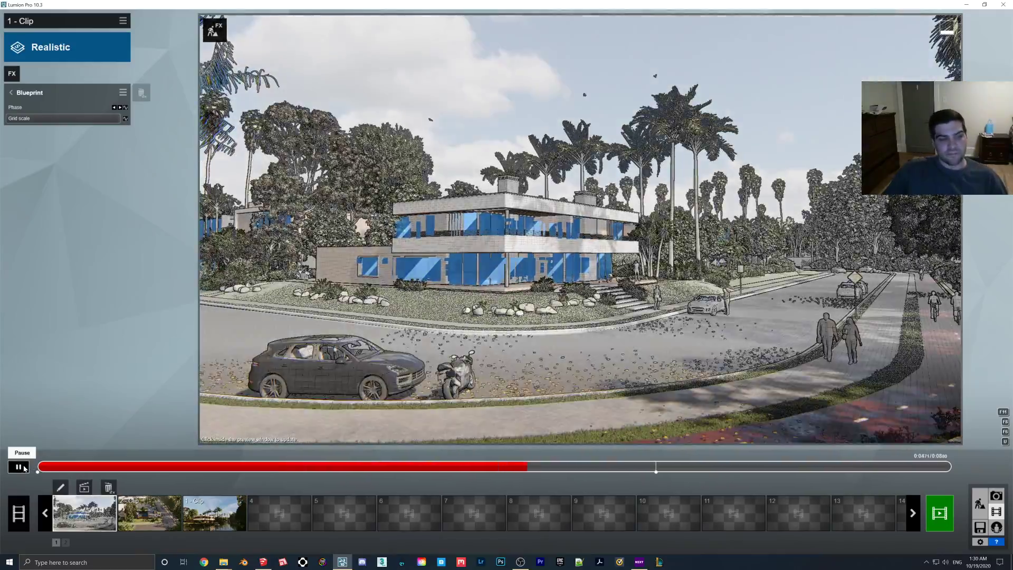
{"action": "left_click", "coordinate": [18, 466]}
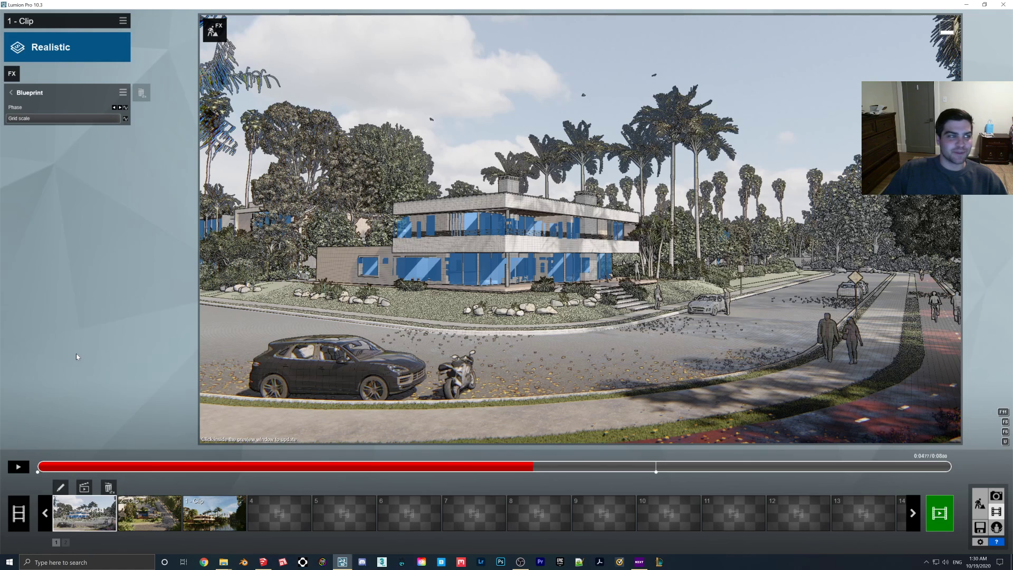